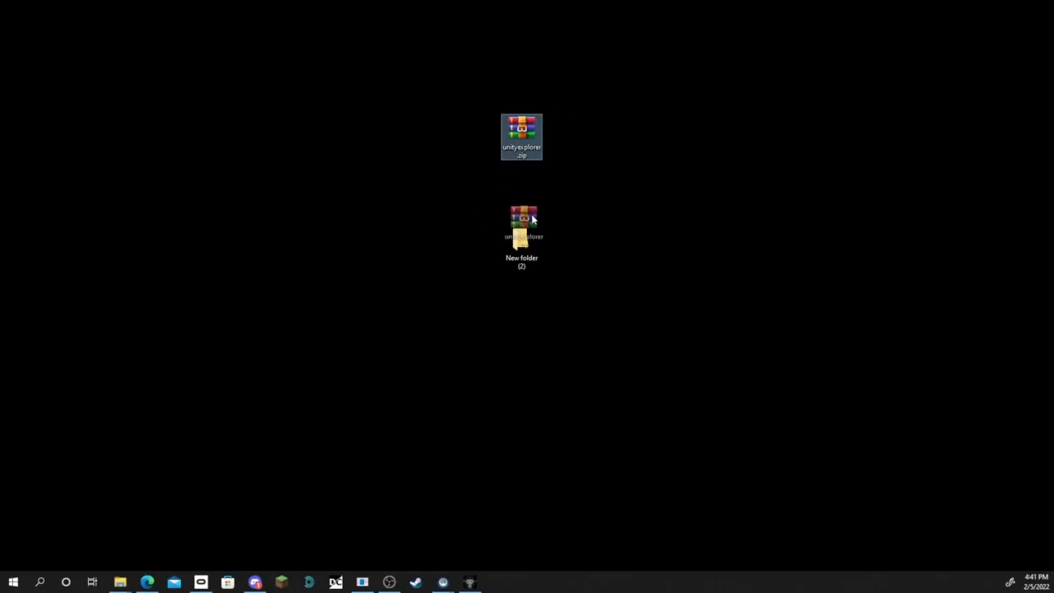
View unityexplorer.zip inside New folder (2) on the desktop
{"action": "double_click", "coordinate": [520, 230]}
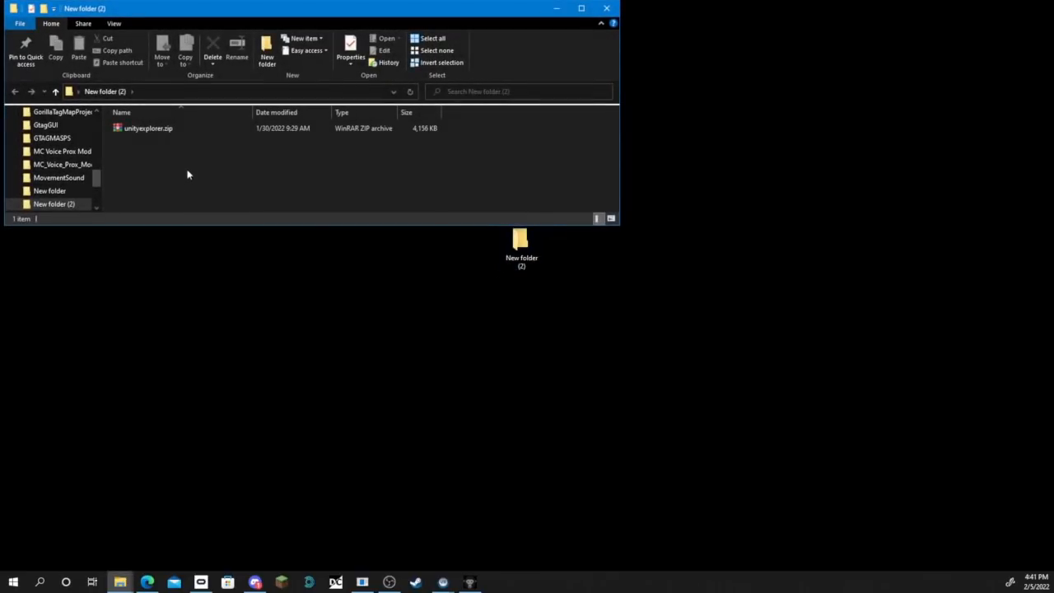
{"action": "right_click", "coordinate": [149, 128]}
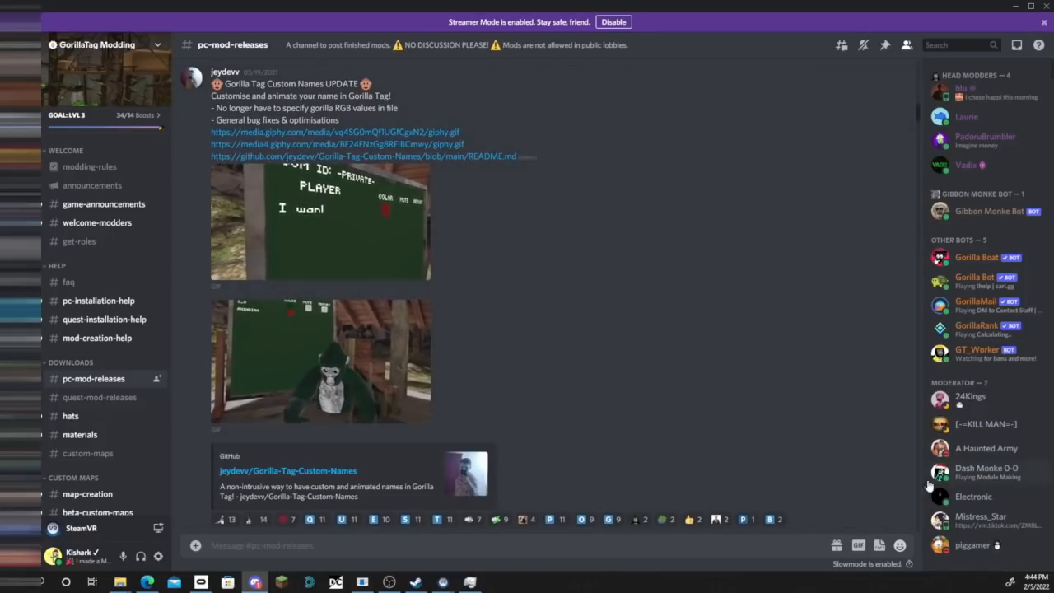
Get Monke Mod Manager from #pc-mod-releases and locate Gorilla Tag's install folder
{"action": "scroll", "scroll_direction": "up", "scroll_amount": 3}
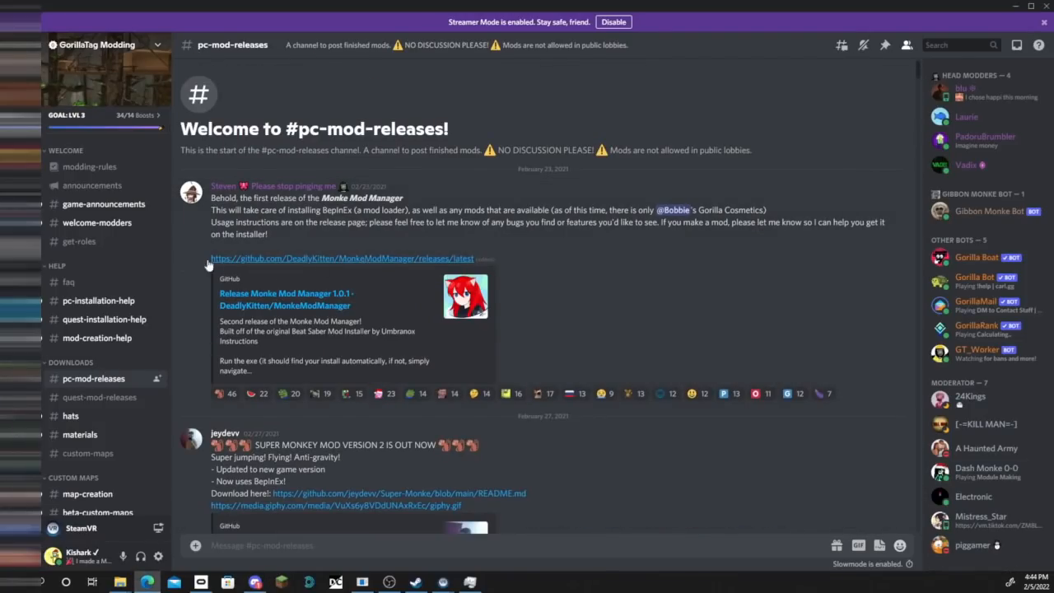
{"action": "left_click", "coordinate": [342, 257]}
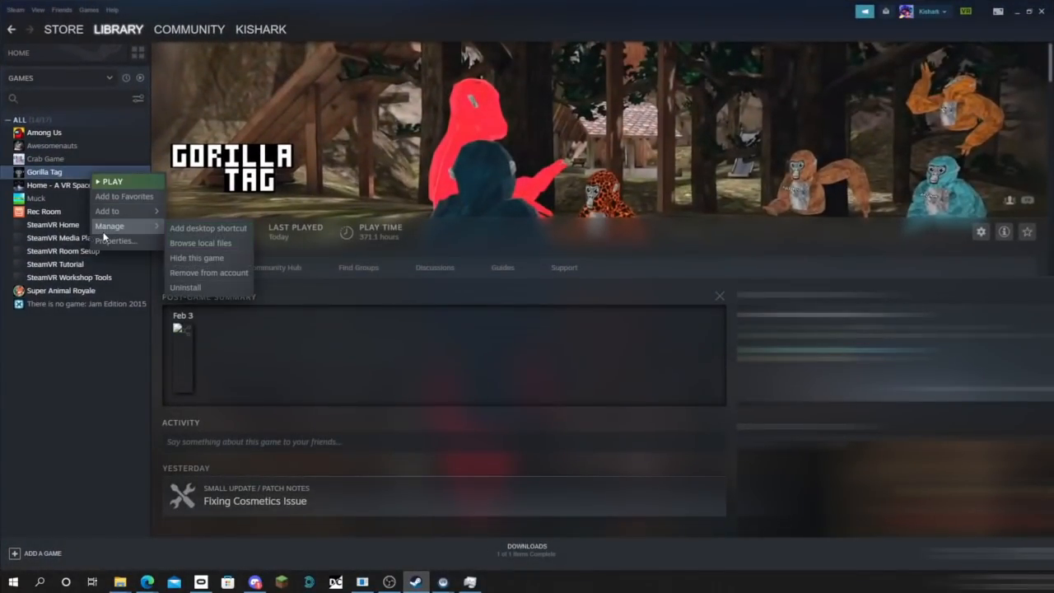
{"action": "left_click", "coordinate": [201, 244]}
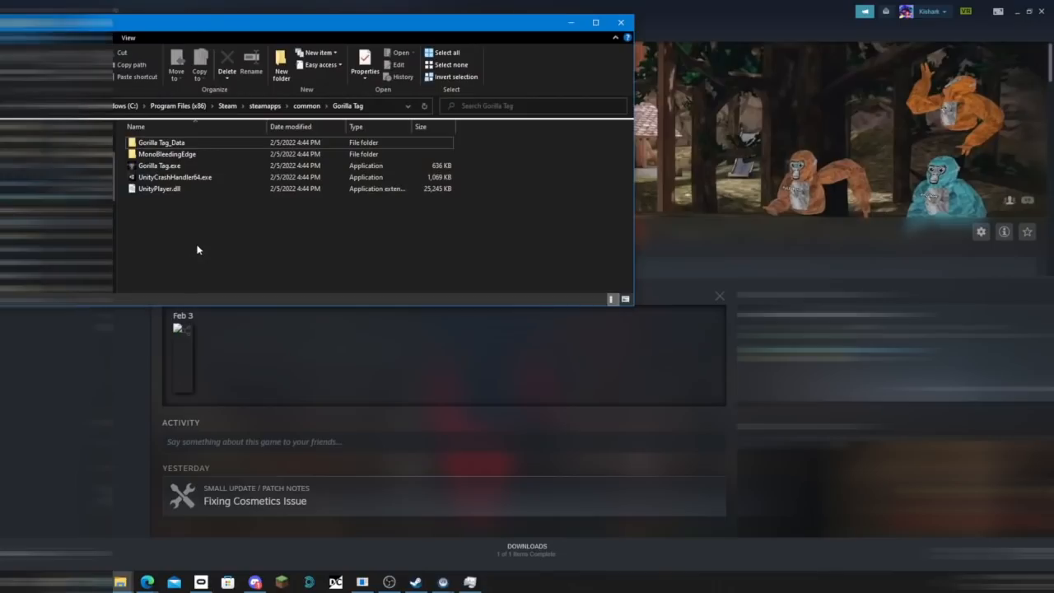
Run Monke Mod Manager from the game folder and Install/Update, adding BepInEx
{"action": "left_click", "coordinate": [175, 201]}
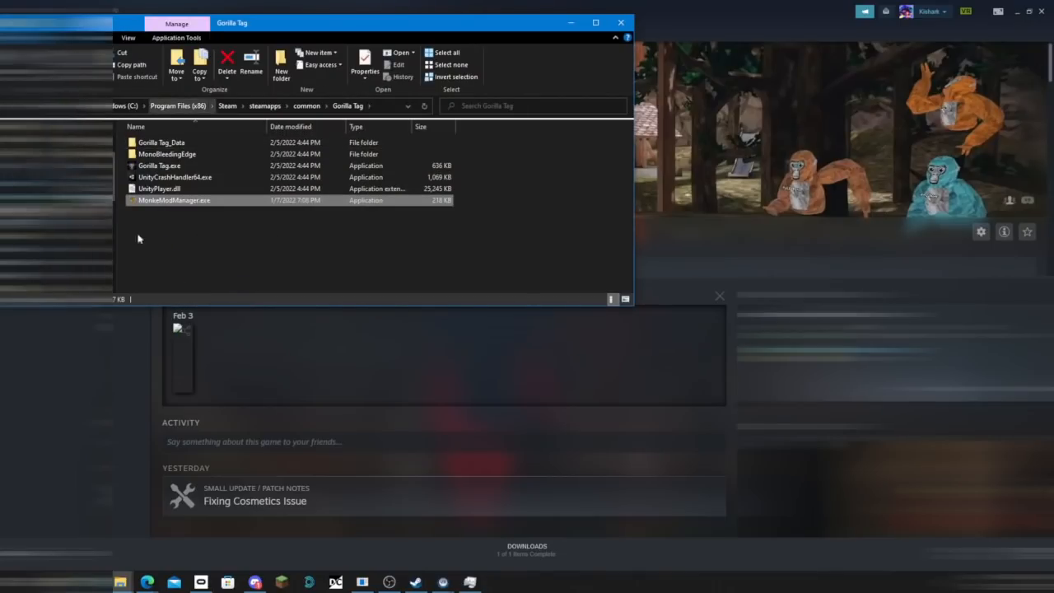
{"action": "double_click", "coordinate": [175, 200]}
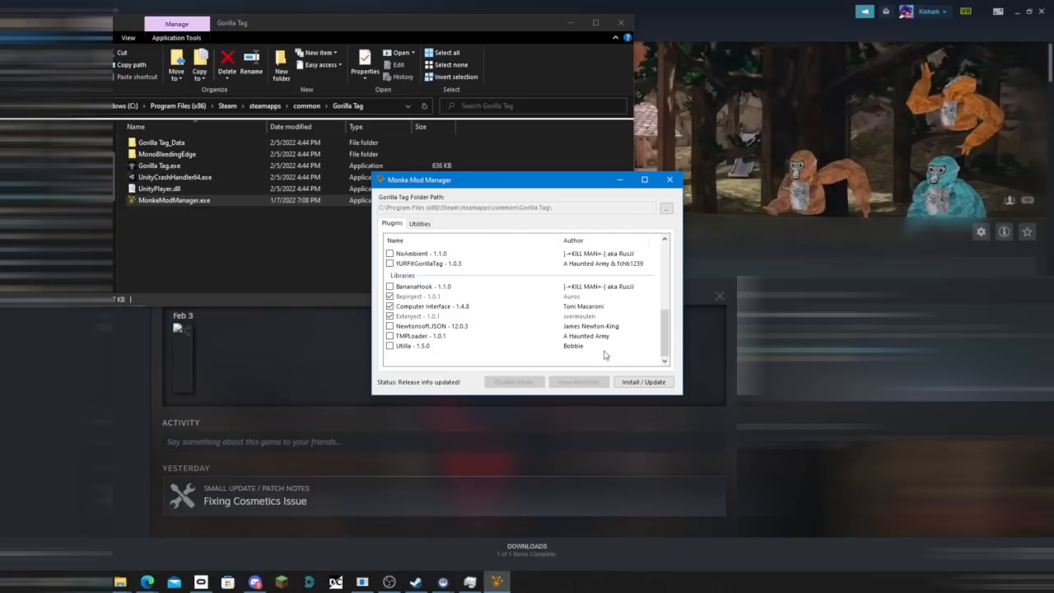
{"action": "left_click", "coordinate": [642, 382]}
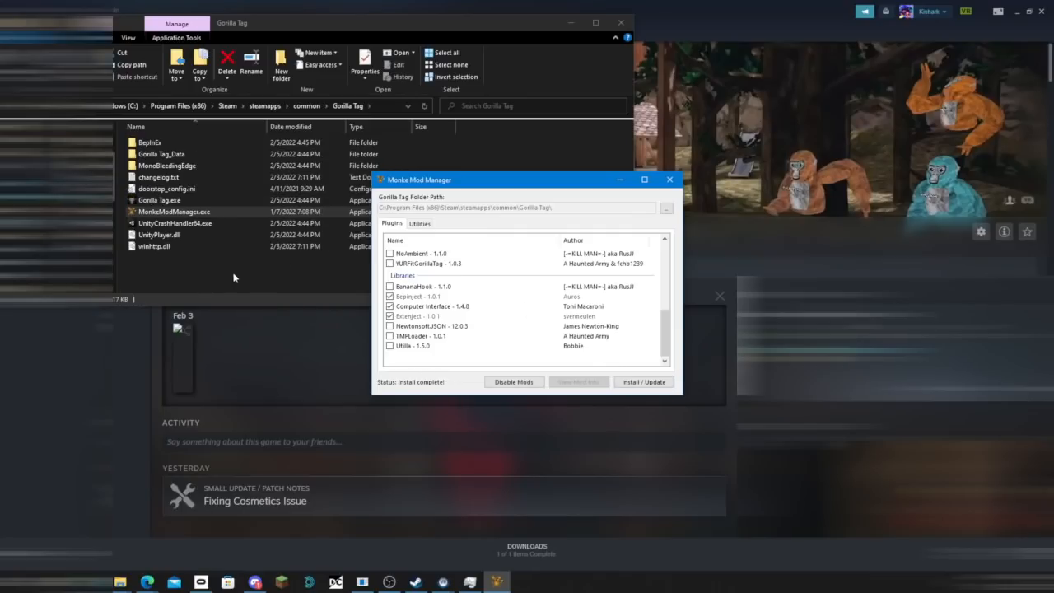
{"action": "left_click", "coordinate": [148, 141]}
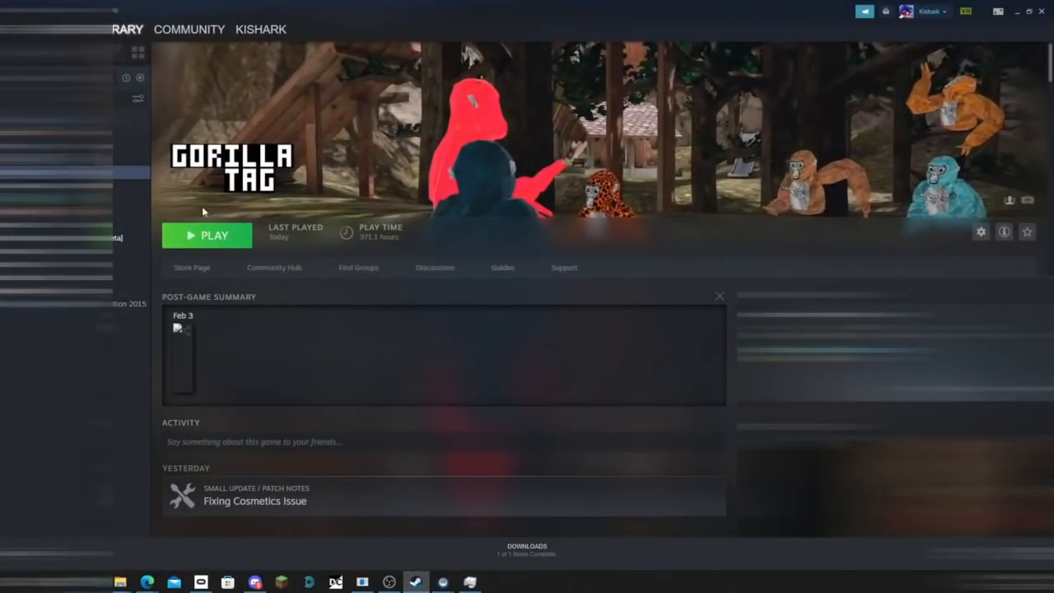
Launch Gorilla Tag from Steam so the UnityExplorer Object Explorer overlay appears
{"action": "left_click", "coordinate": [206, 234]}
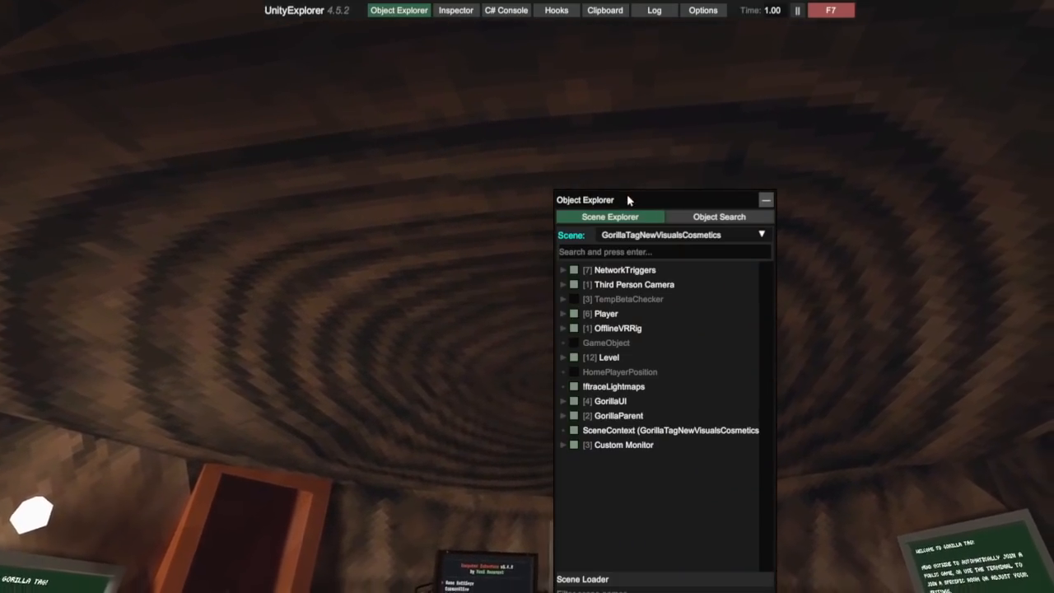